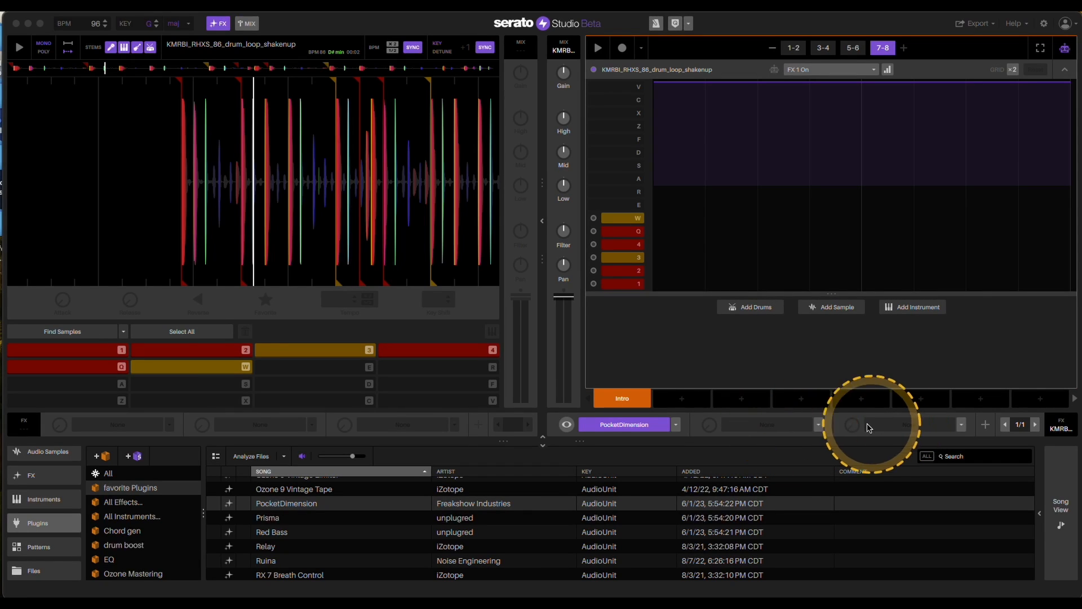
pyautogui.moveTo(696, 357)
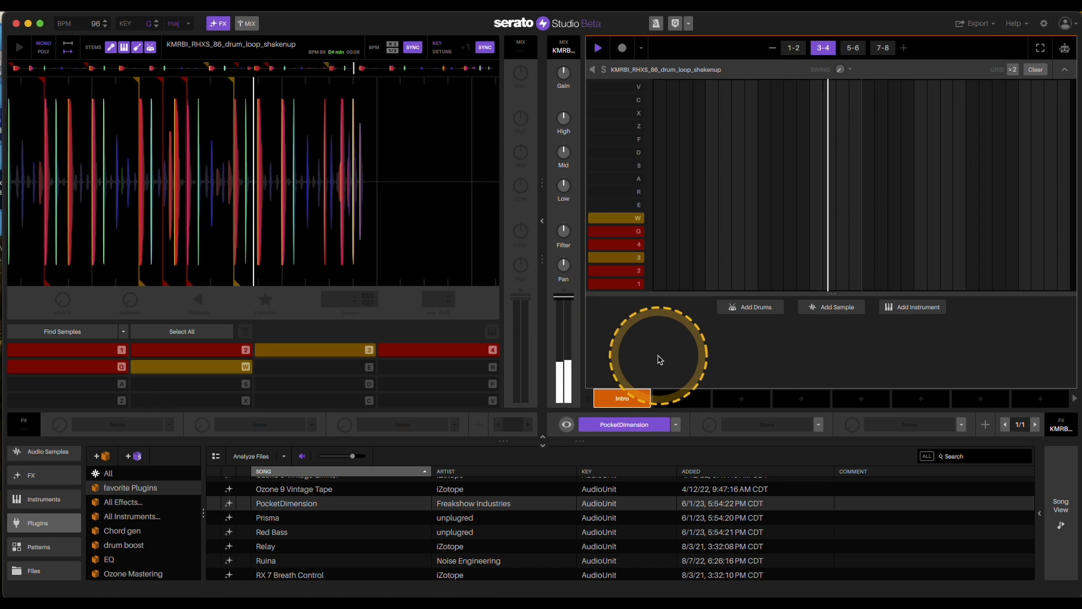
pyautogui.moveTo(563, 185)
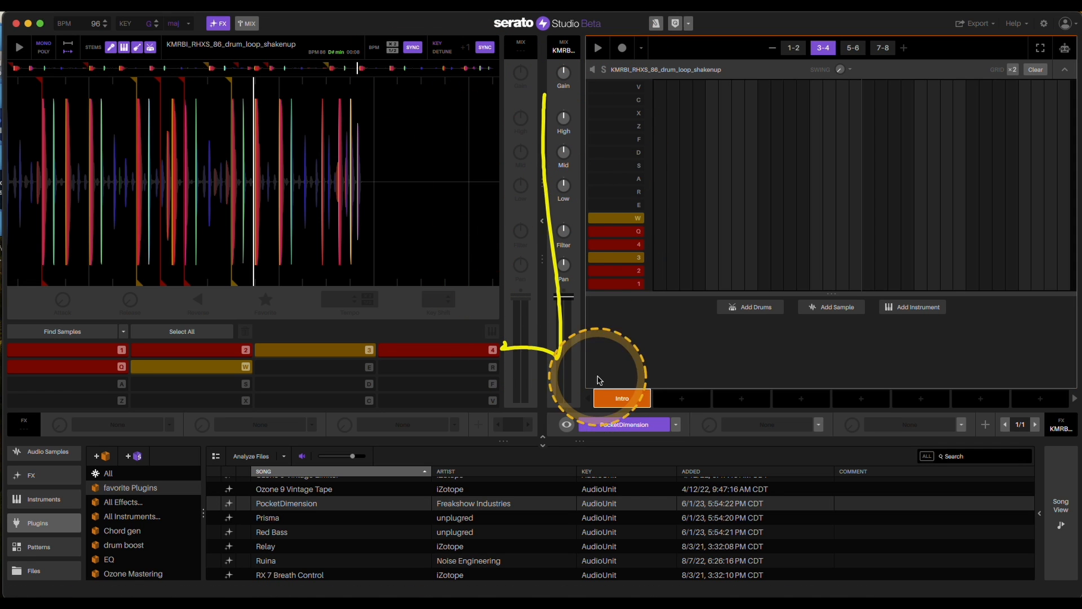
pyautogui.moveTo(551, 102)
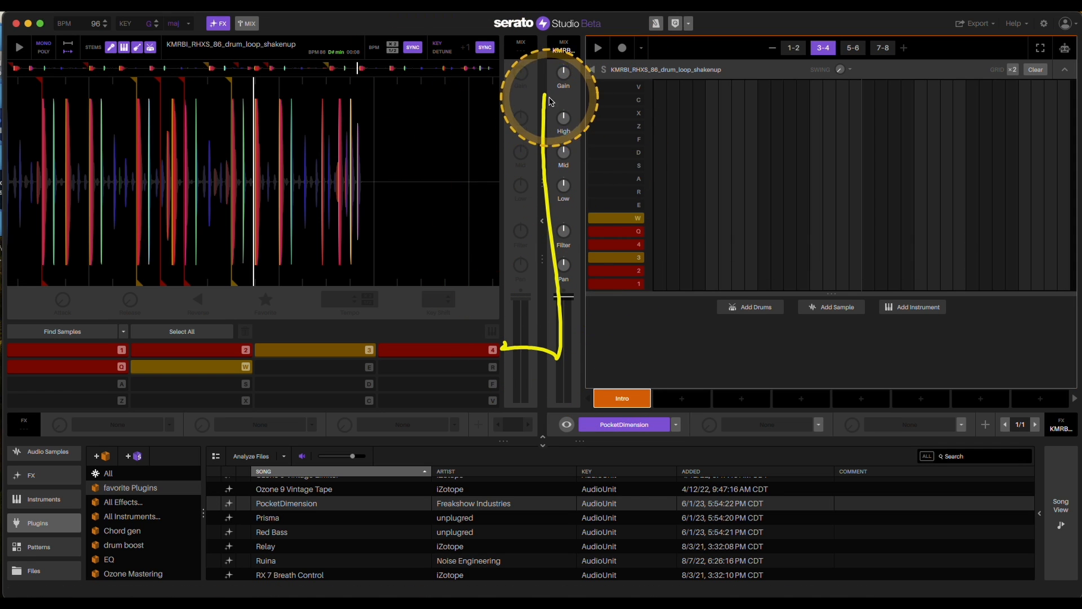
# Show the drum loop channel's Filter automation lane with Mixer > Filter as the parameter
pyautogui.click(1040, 47)
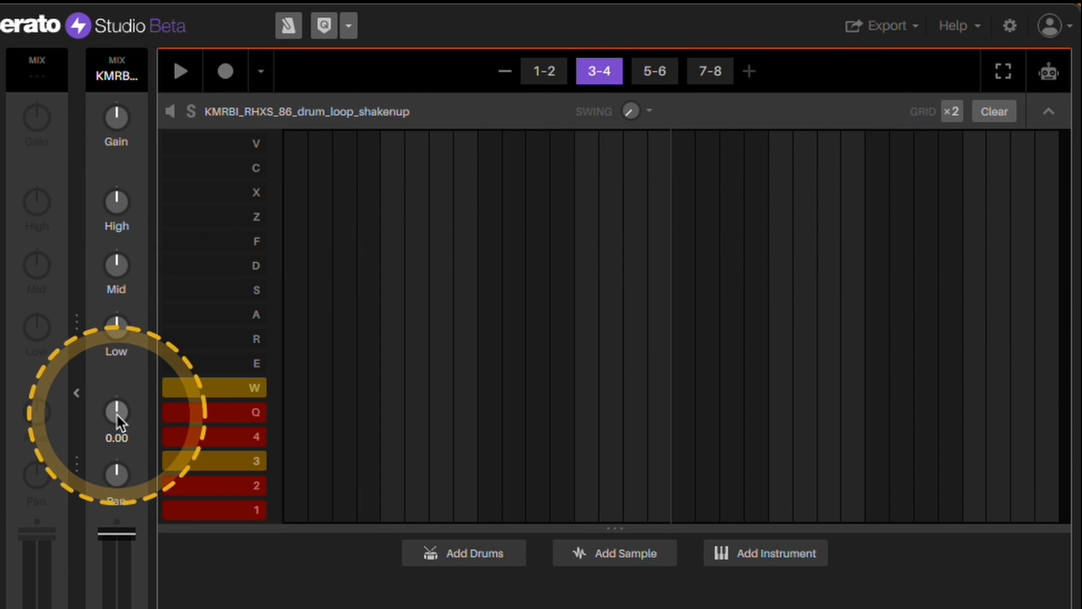
pyautogui.click(1048, 71)
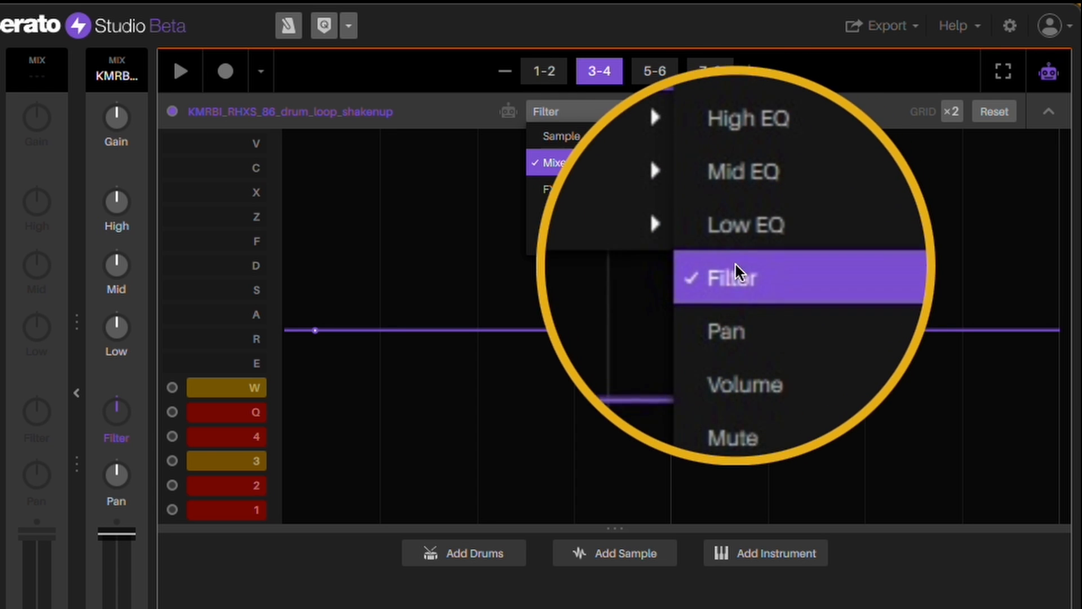
pyautogui.click(725, 278)
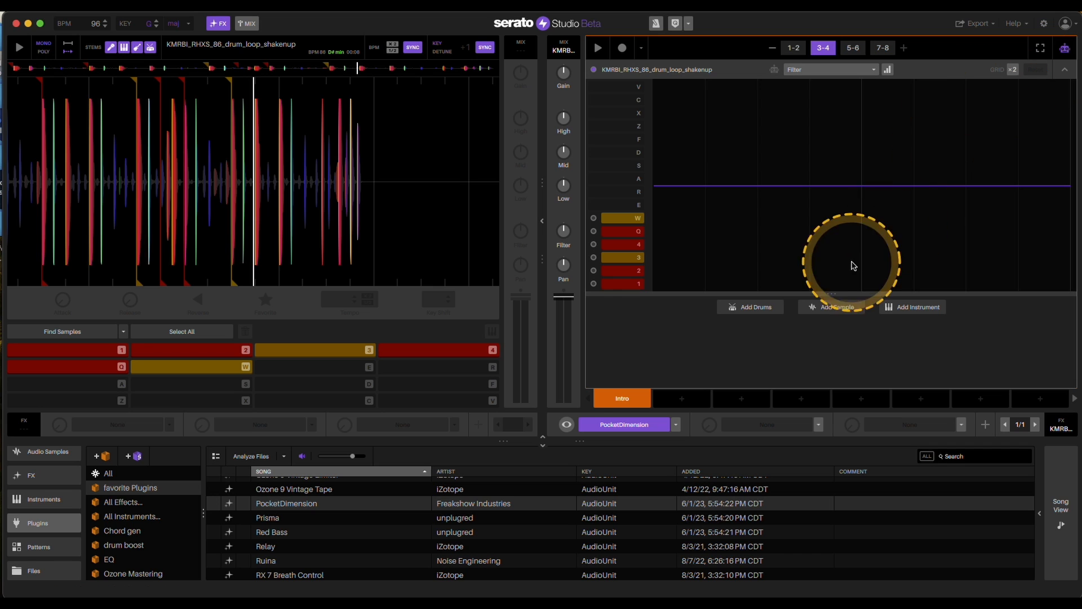
pyautogui.moveTo(393, 483)
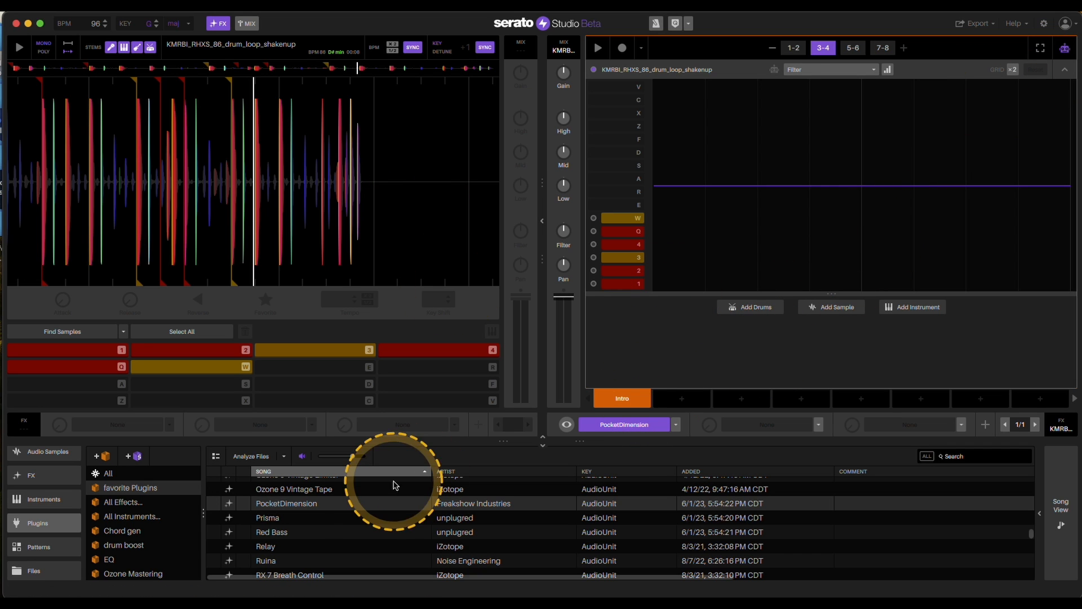
pyautogui.moveTo(660, 465)
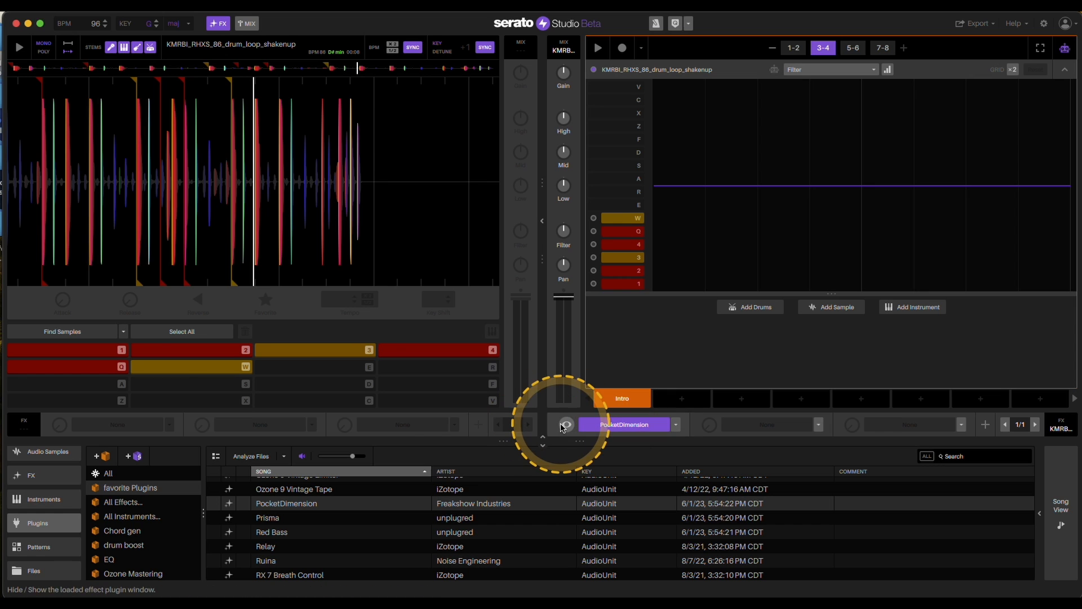
# Show the PocketDimension window and move its XY point to two spots on the image
pyautogui.click(565, 424)
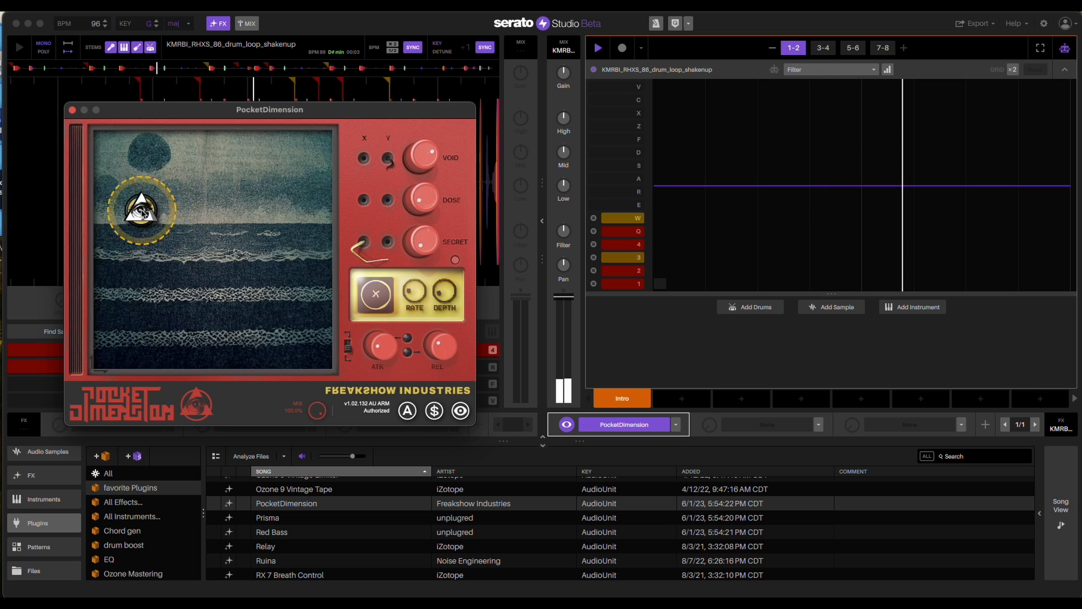
pyautogui.moveTo(142, 208); pyautogui.dragTo(189, 228)
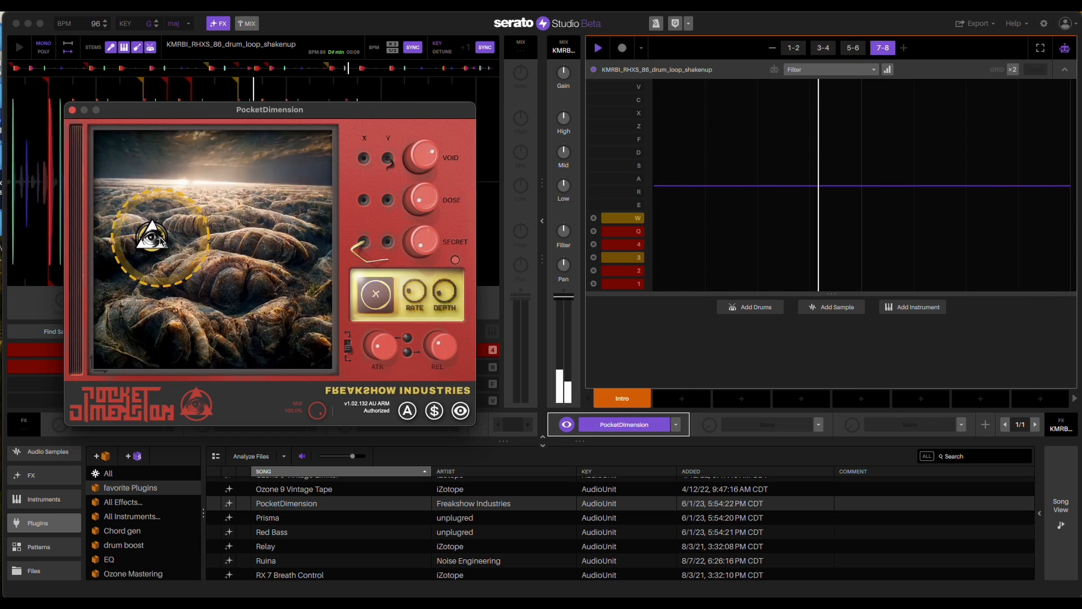
pyautogui.moveTo(159, 235); pyautogui.dragTo(260, 173)
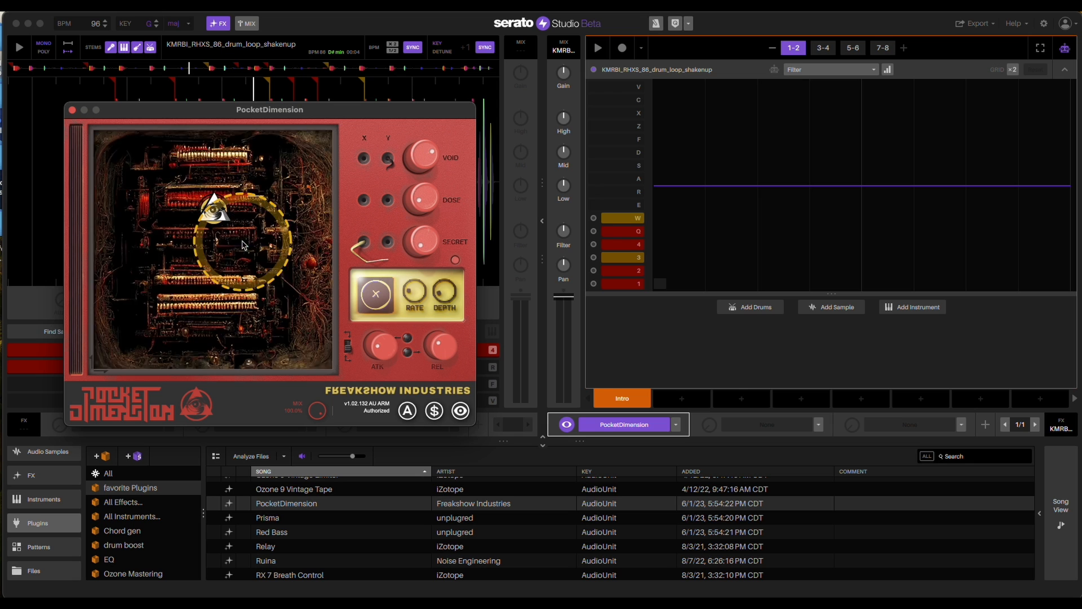
# Browse FX 1 (PocketDimension)'s automatable parameters toward choosing X
pyautogui.click(825, 69)
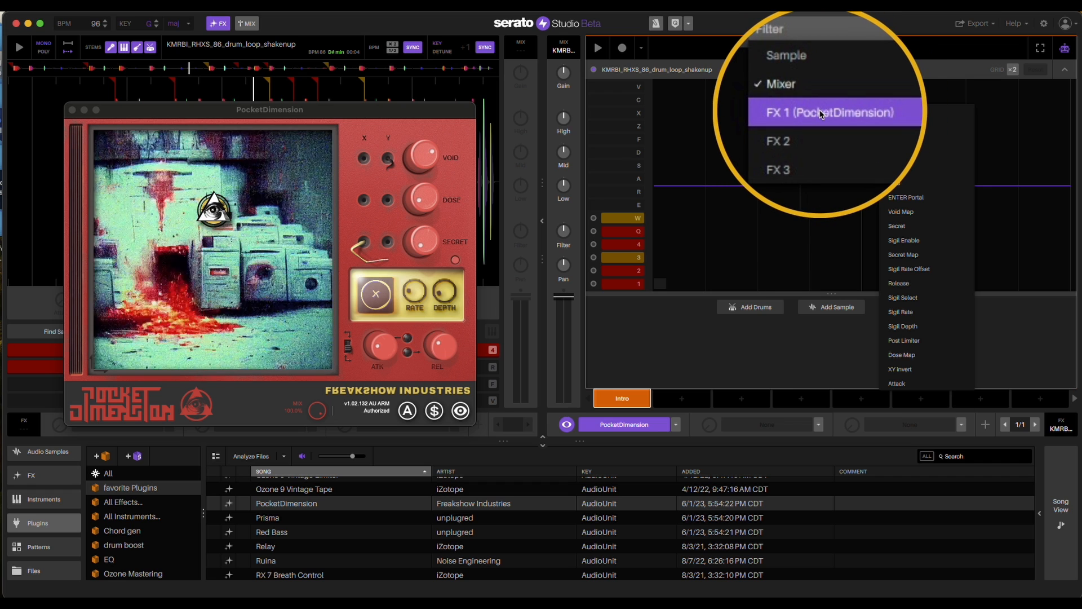
pyautogui.click(832, 111)
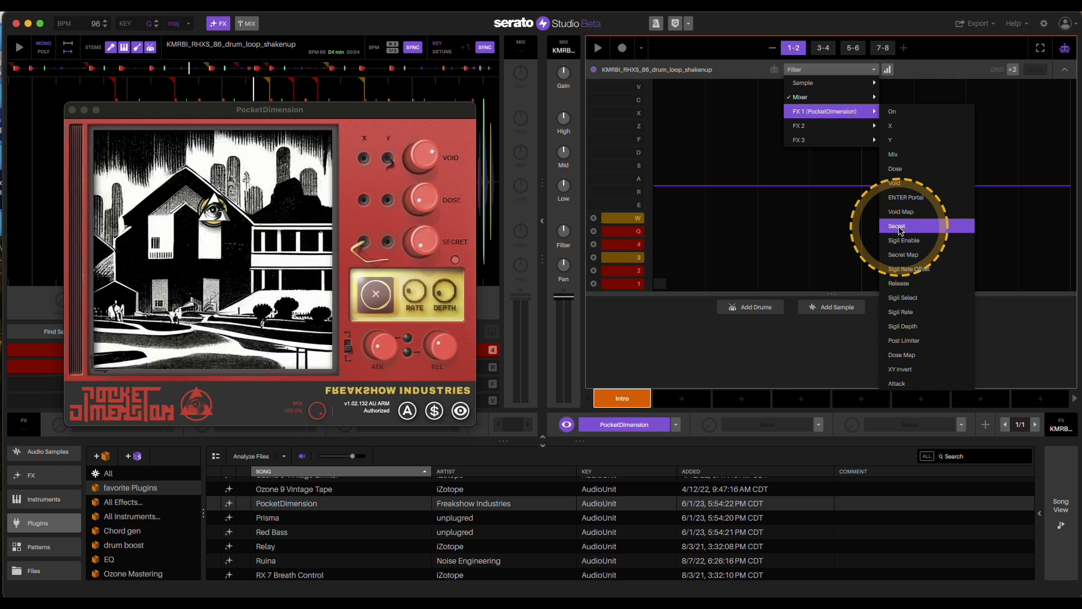
pyautogui.moveTo(898, 125)
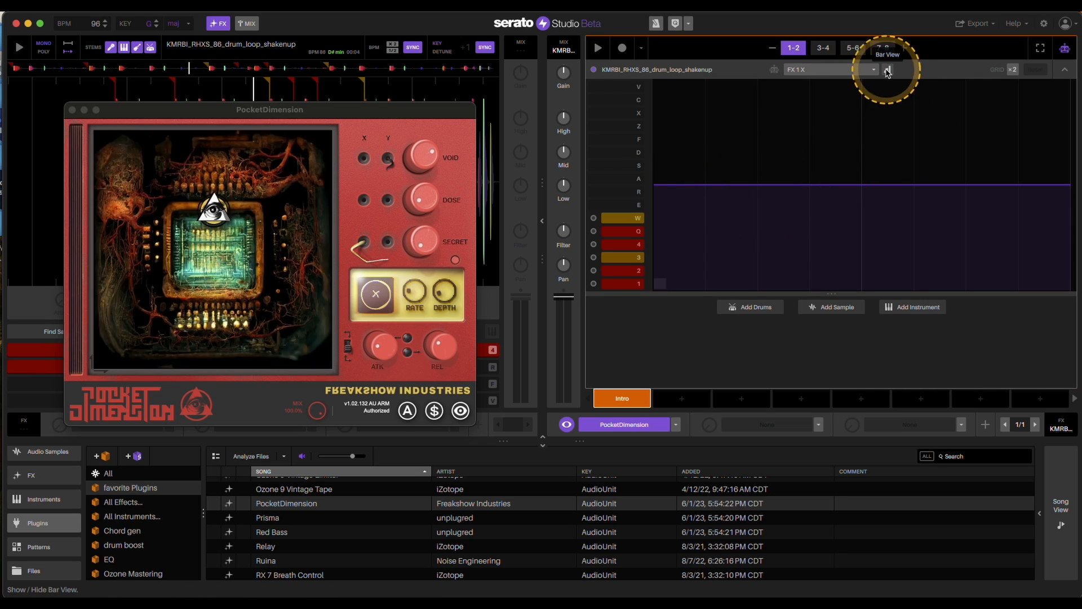
# Switch the lane to Bar View and reopen the parameter list to pick PocketDimension's Y
pyautogui.click(887, 69)
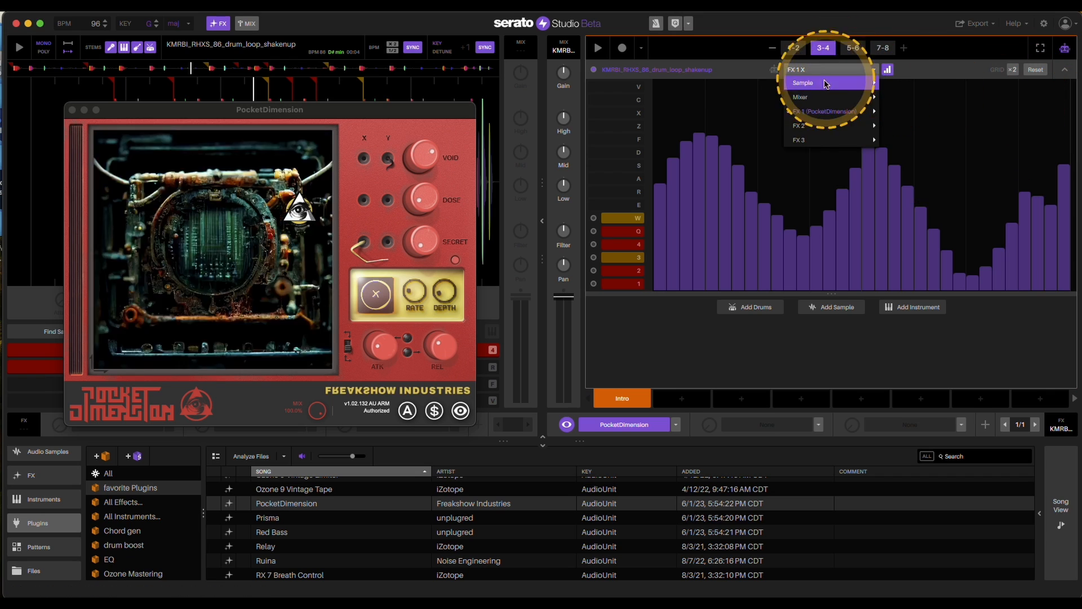
pyautogui.click(825, 111)
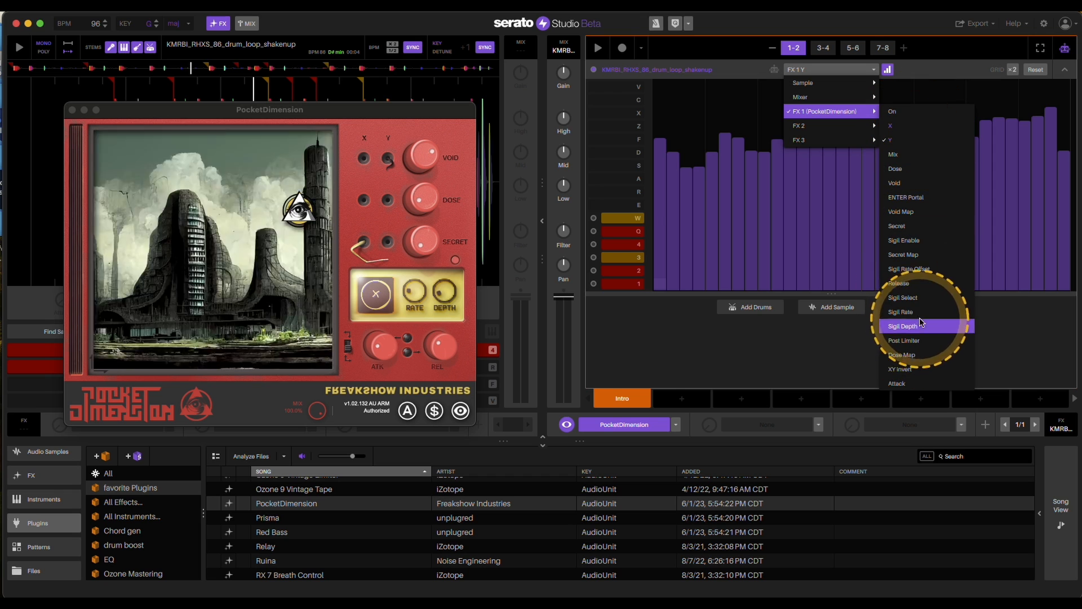
pyautogui.moveTo(917, 211)
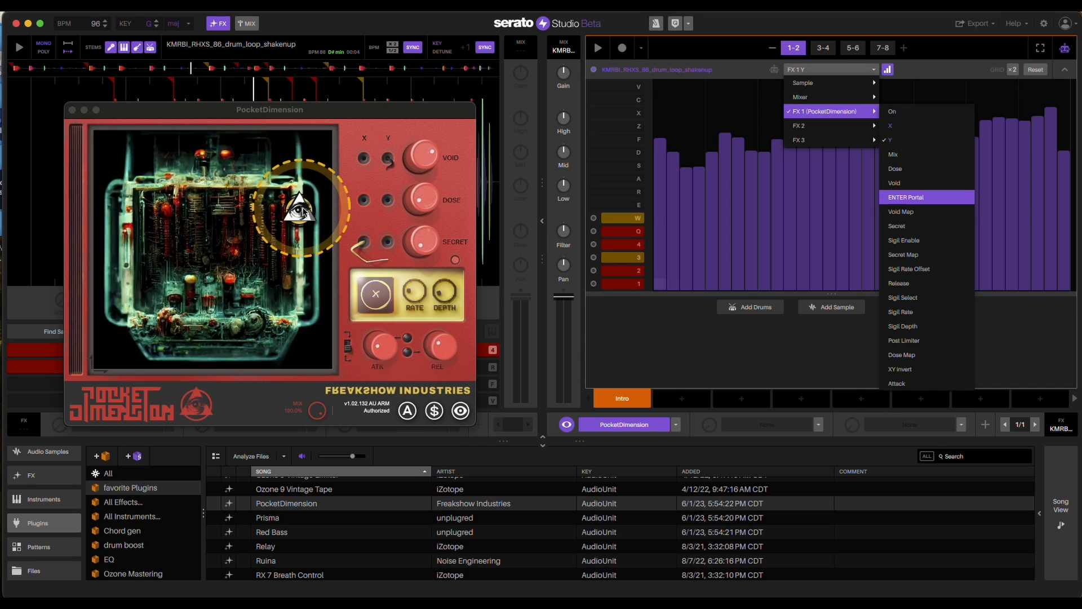
# Select FX 1 ENTER Portal as the automated parameter and set a bar value
pyautogui.click(905, 196)
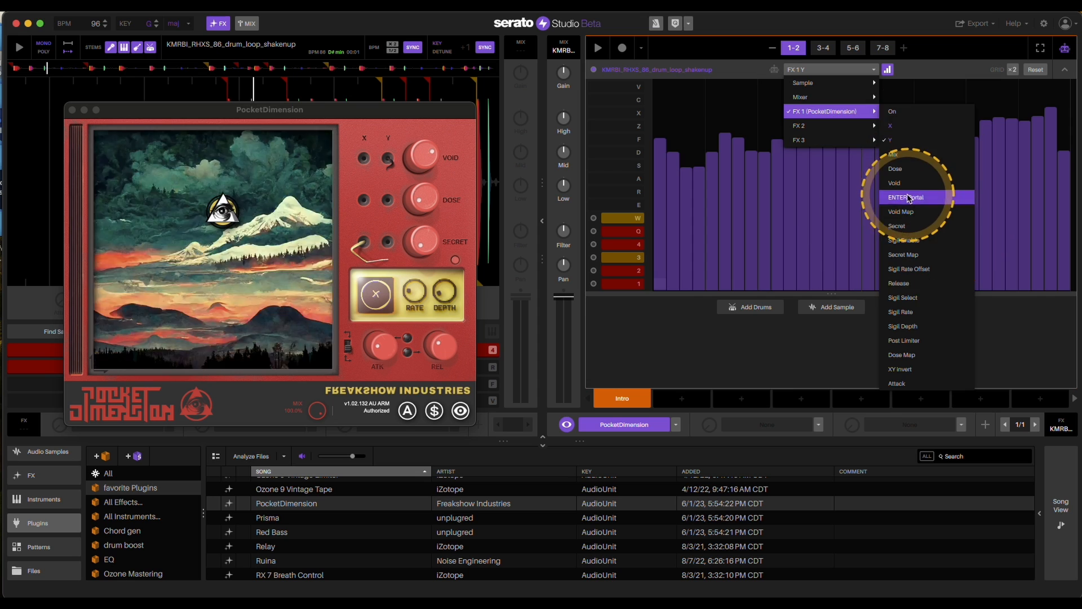
pyautogui.click(905, 198)
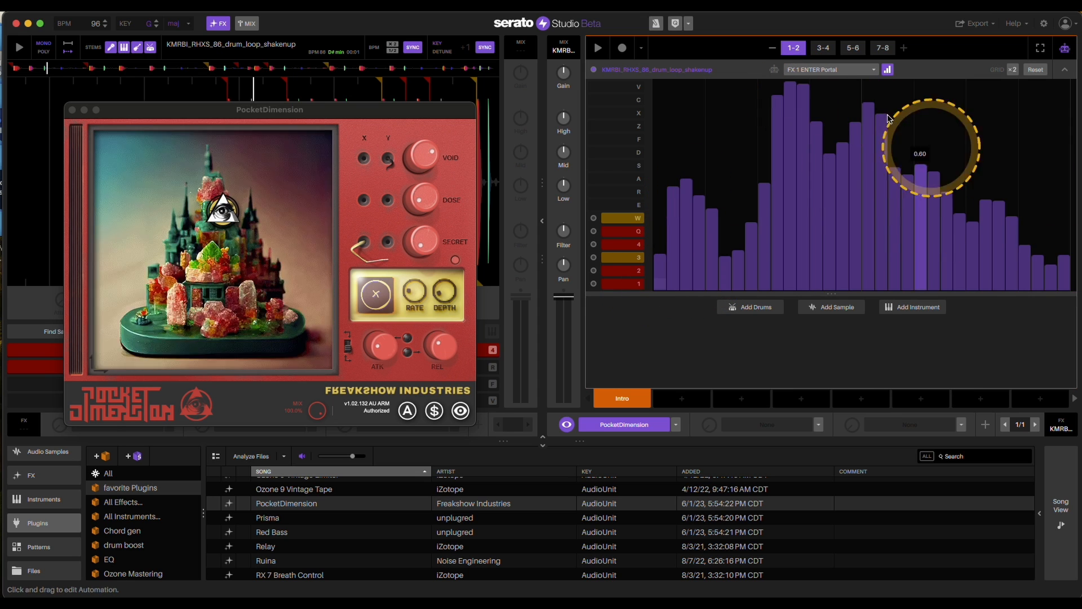
pyautogui.click(823, 48)
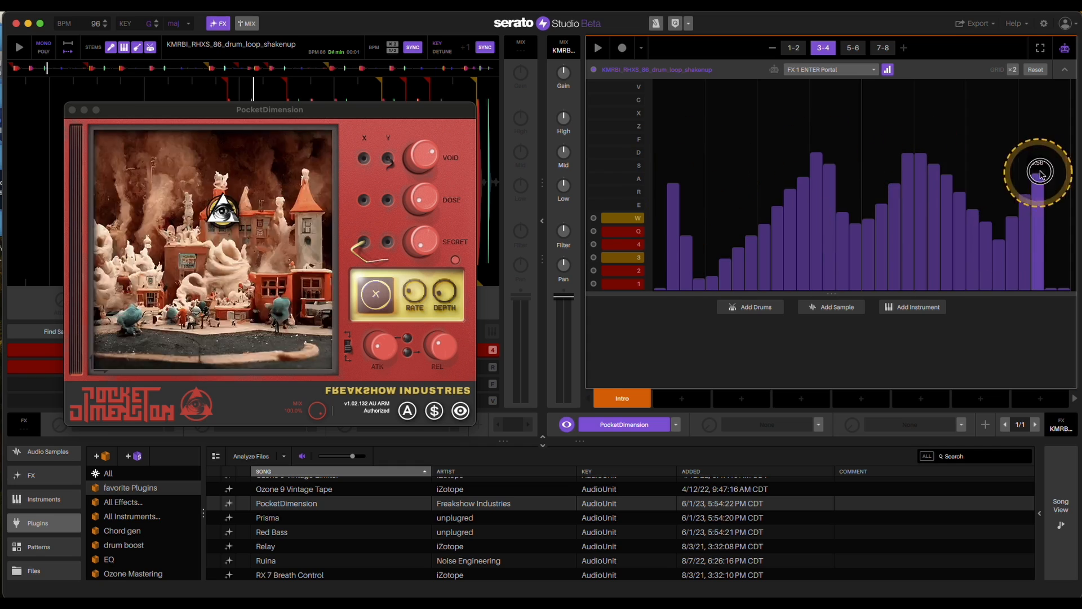
# Adjust ENTER Portal bars near the end of the pattern
pyautogui.click(852, 47)
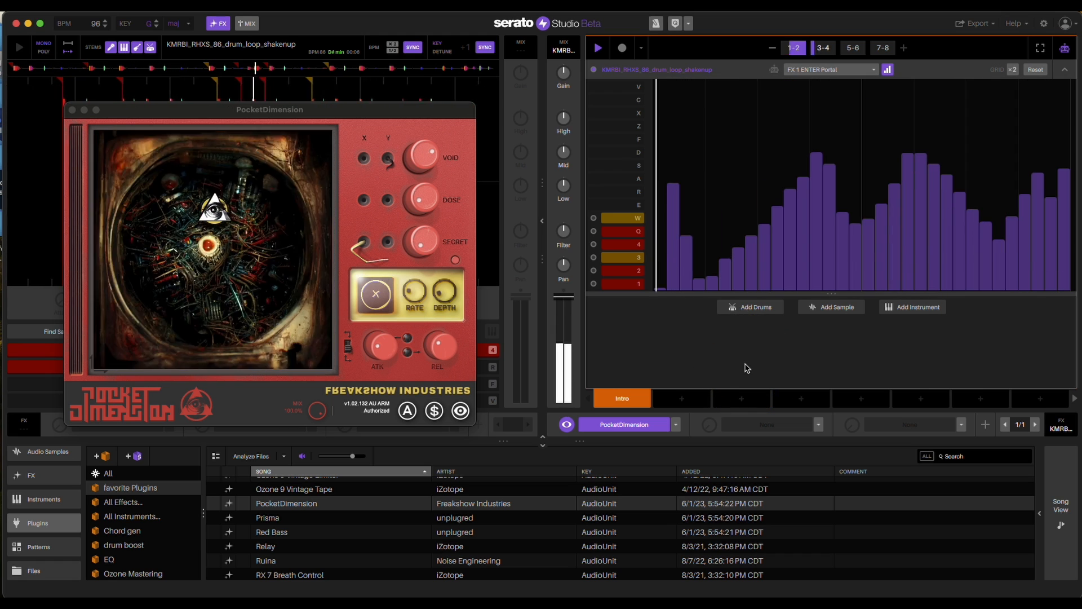
pyautogui.click(822, 48)
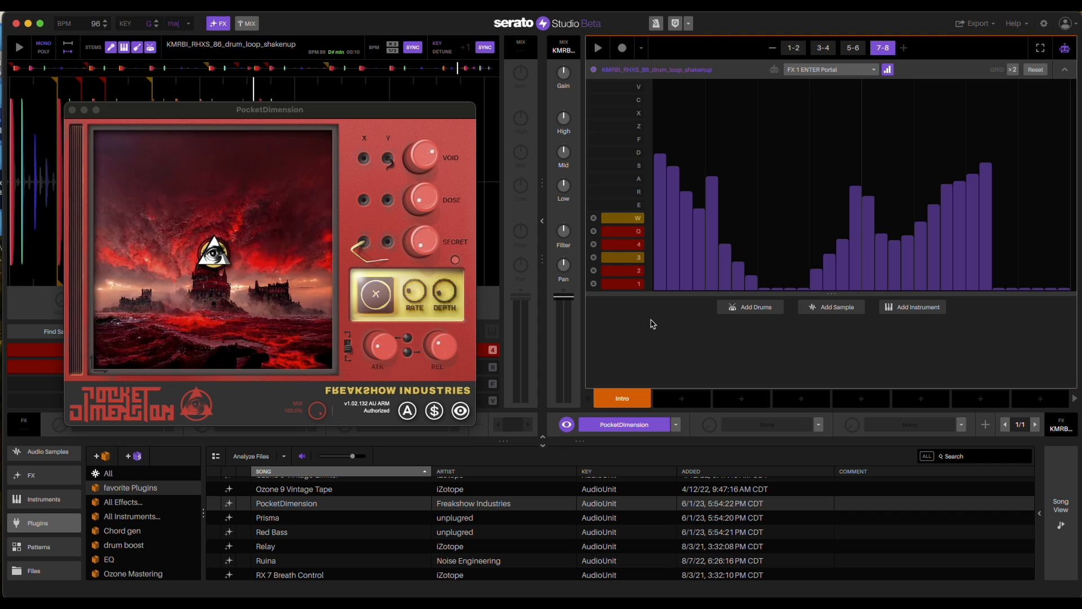
# Close the PocketDimension window and scroll the Plugins browser down to Serum
pyautogui.click(72, 111)
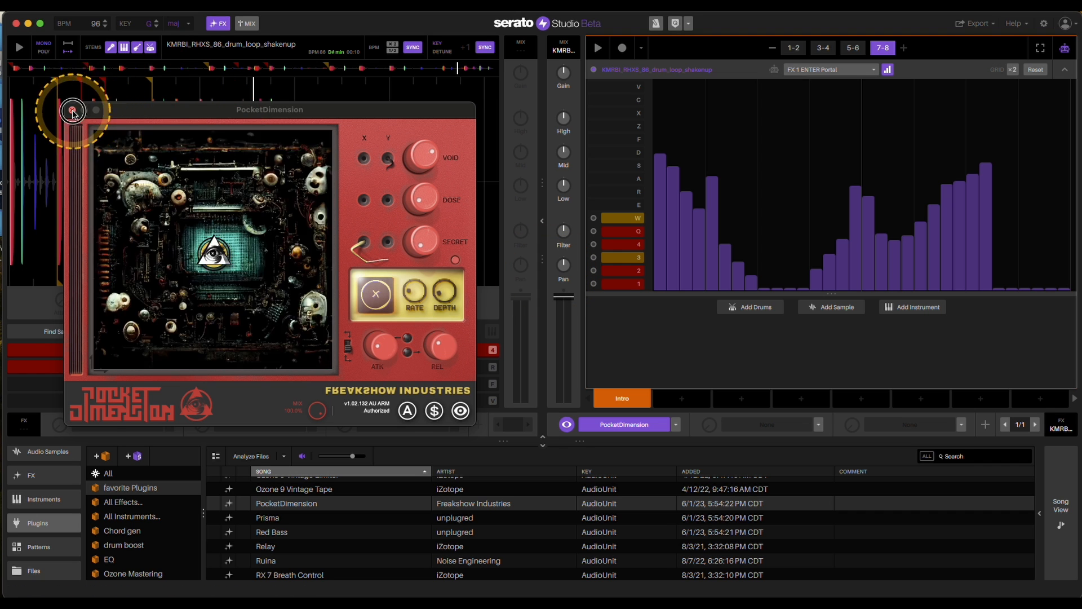
pyautogui.click(72, 111)
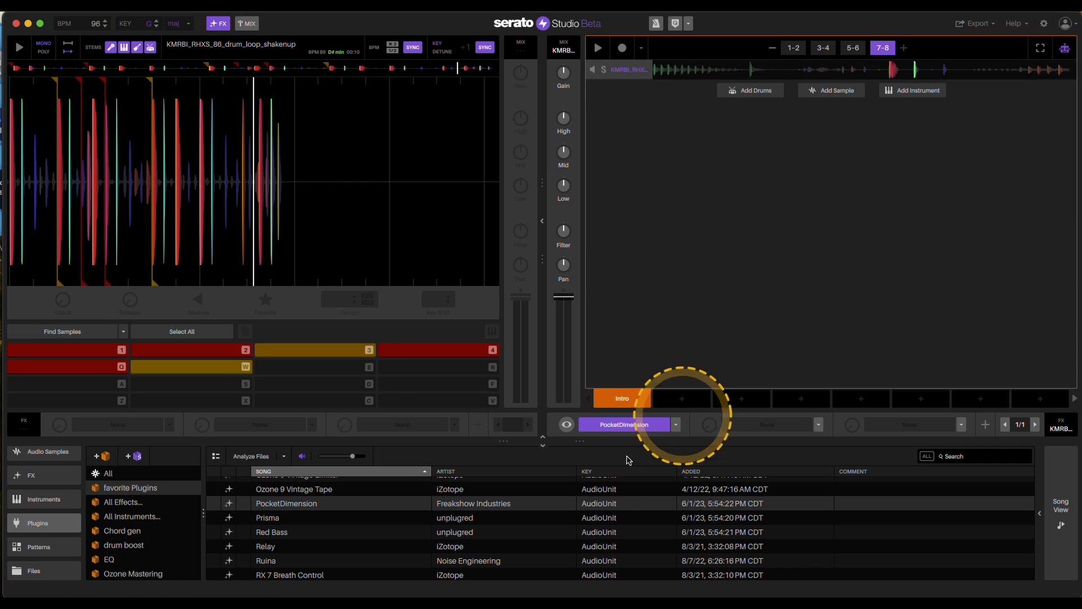
pyautogui.scroll(-3)
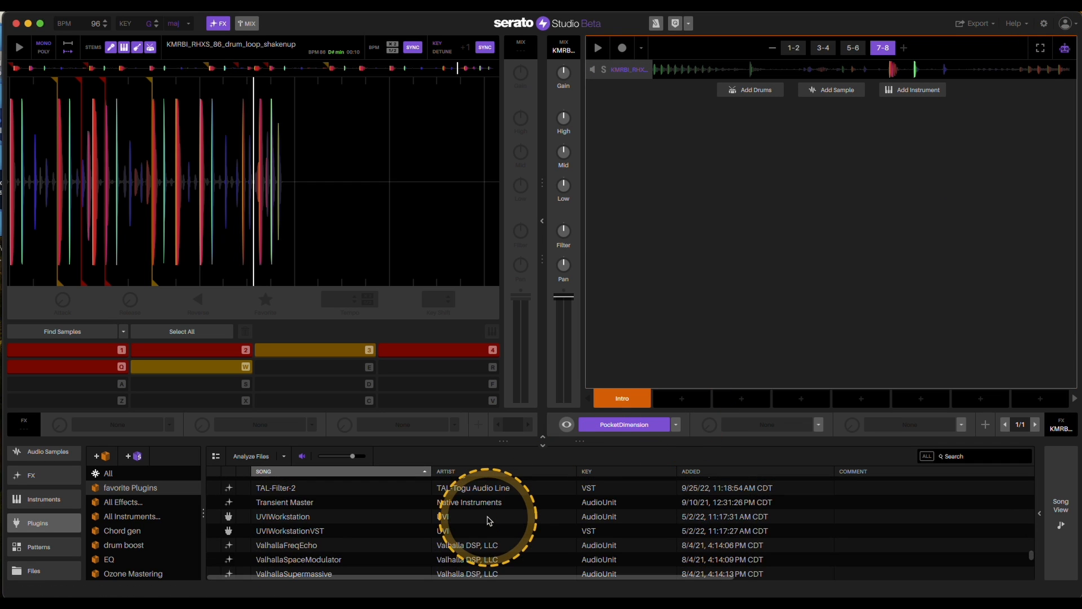
pyautogui.scroll(-3)
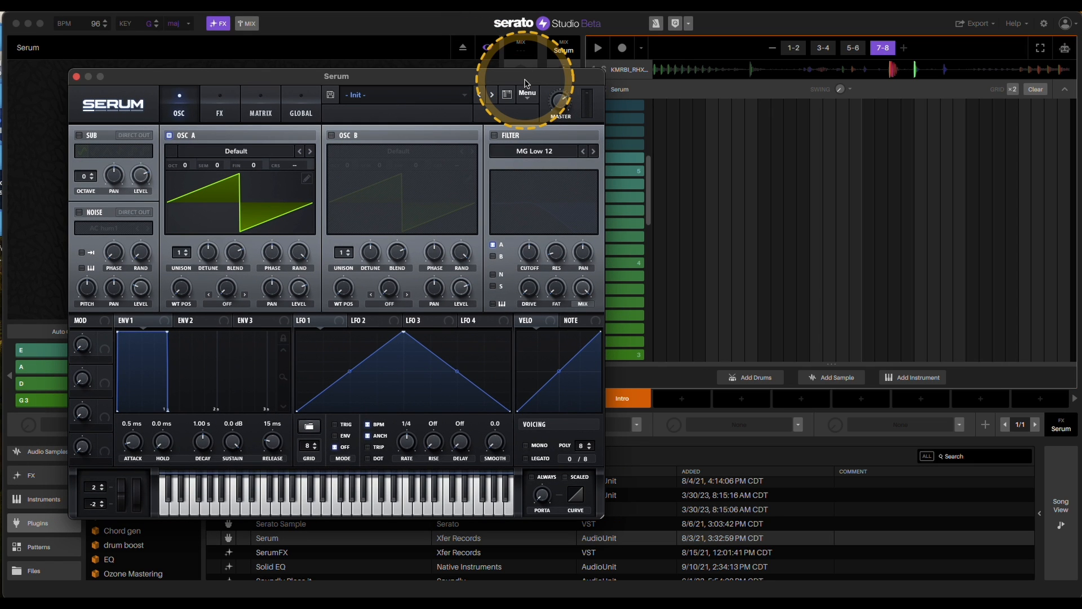
pyautogui.moveTo(143, 101)
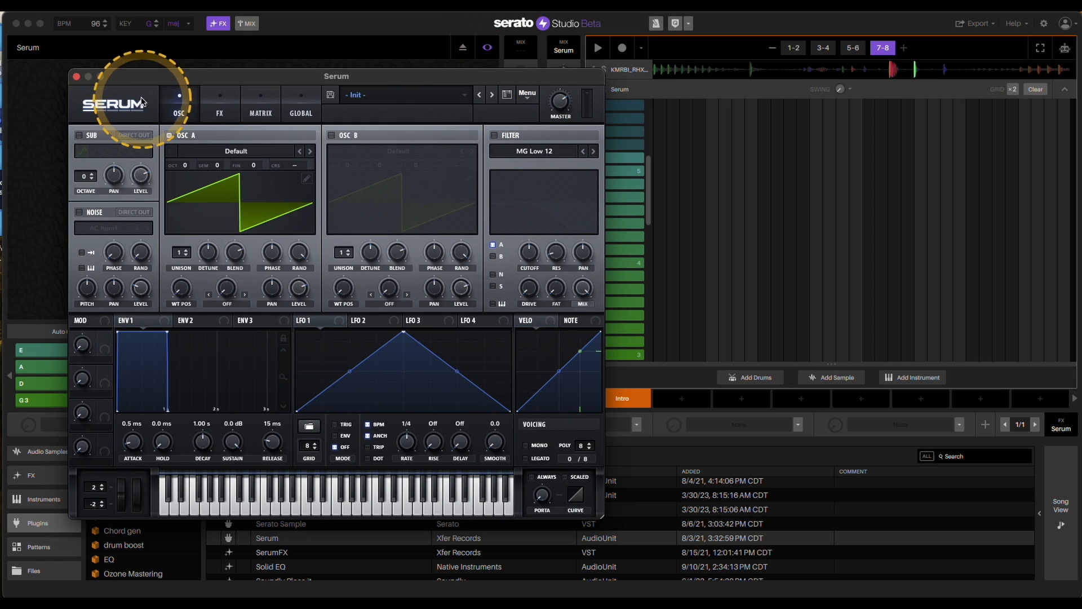
# Close Serum's synth window and show the Serum track's Volume automation lane
pyautogui.click(75, 75)
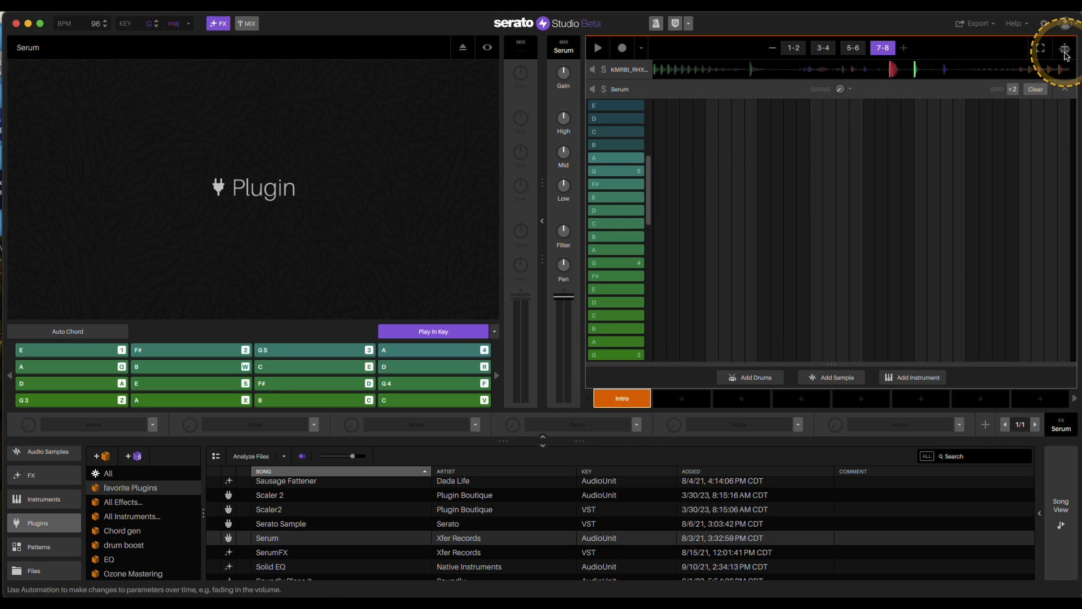
pyautogui.click(828, 88)
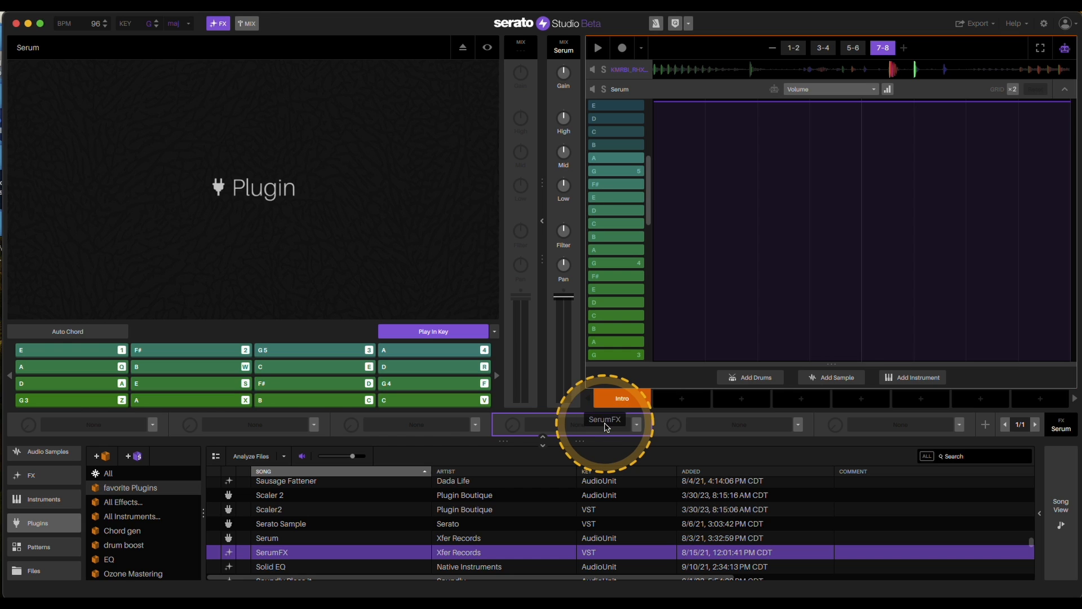
# Browse the automation parameter list, scrolling down through Serum's long parameter submenu
pyautogui.click(604, 424)
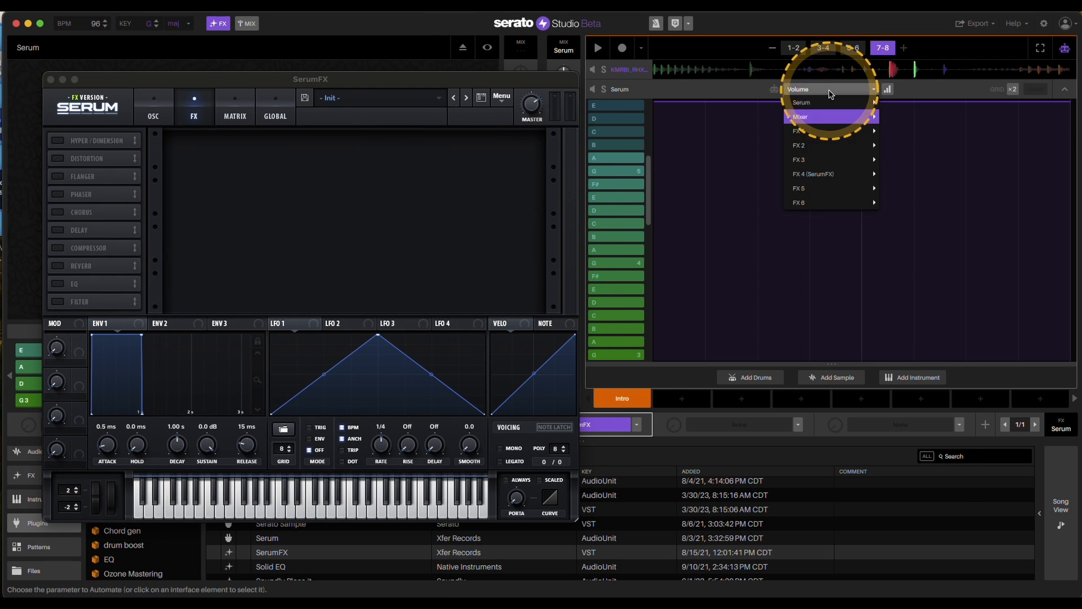
pyautogui.moveTo(801, 102)
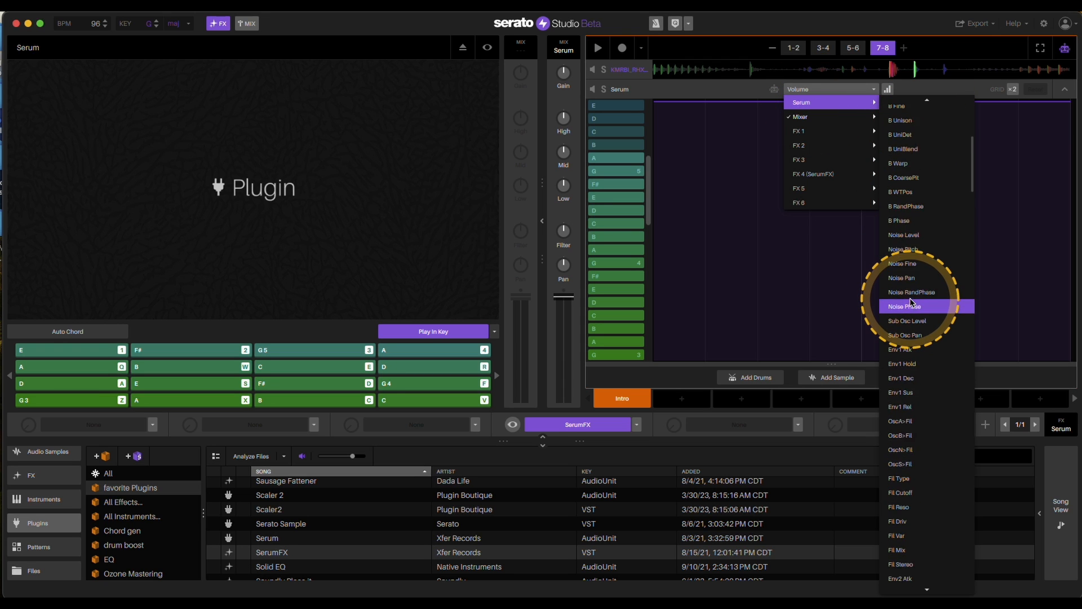
pyautogui.scroll(-3)
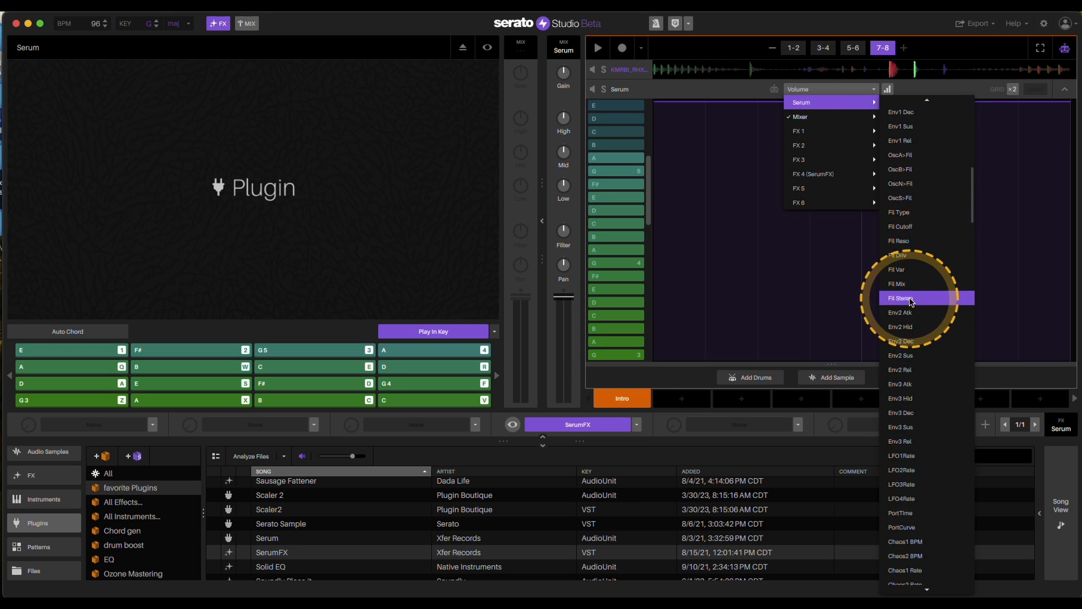
pyautogui.scroll(-3)
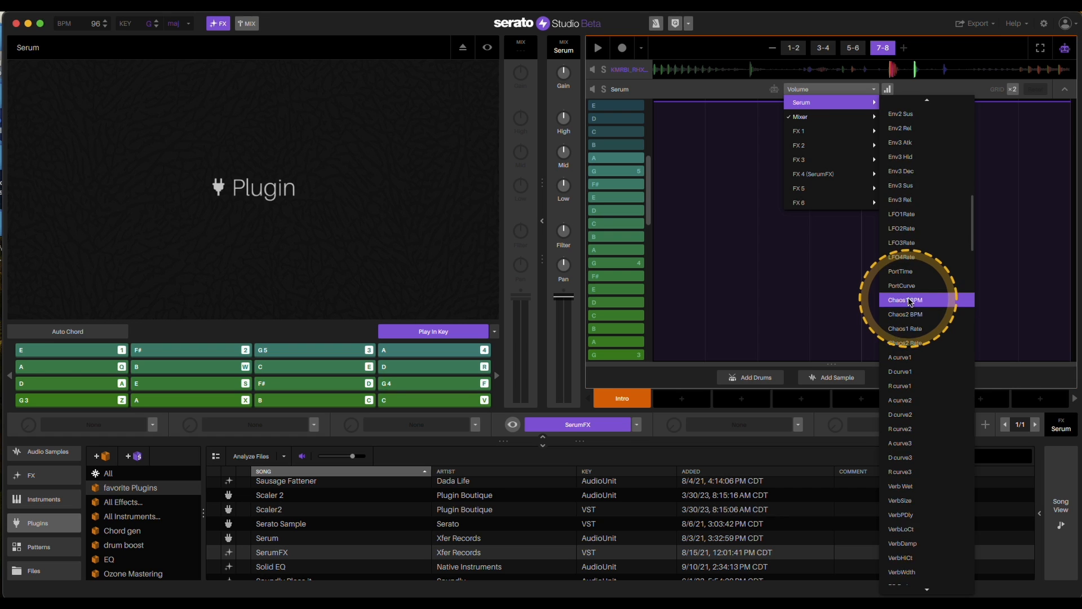
pyautogui.scroll(-3)
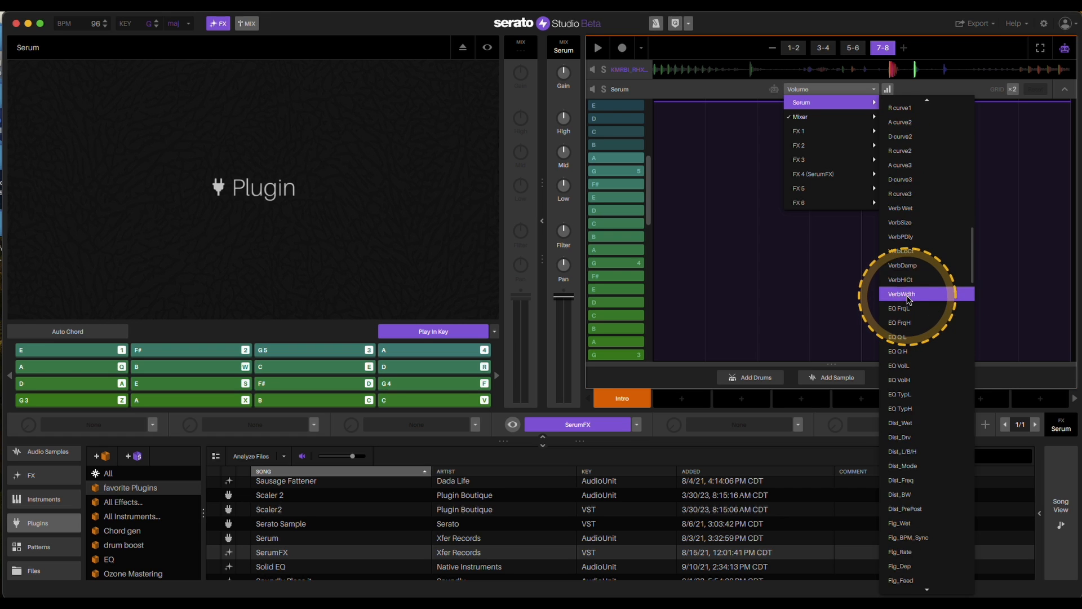
pyautogui.scroll(-3)
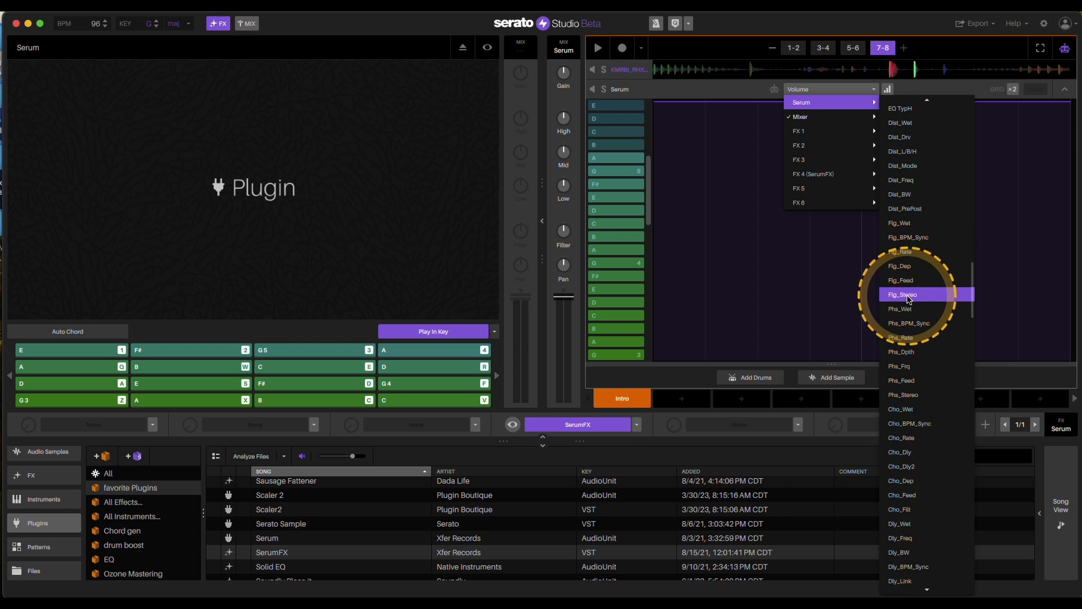
pyautogui.scroll(-3)
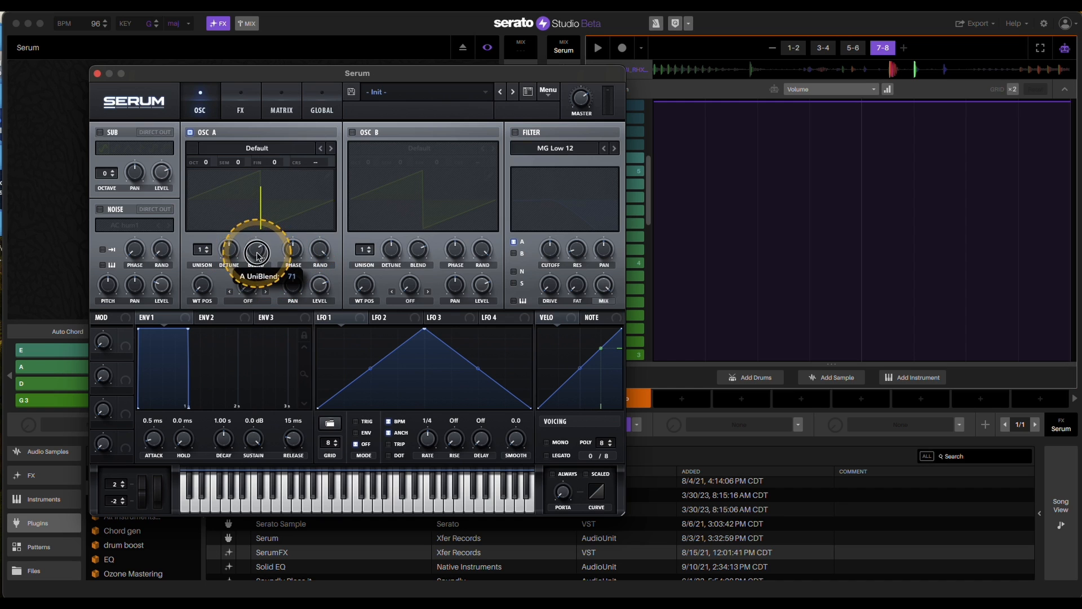
# Raise Serum's oscillator A UniBlend to 71 and scroll further through Serum's parameter list
pyautogui.moveTo(256, 250); pyautogui.dragTo(256, 234)
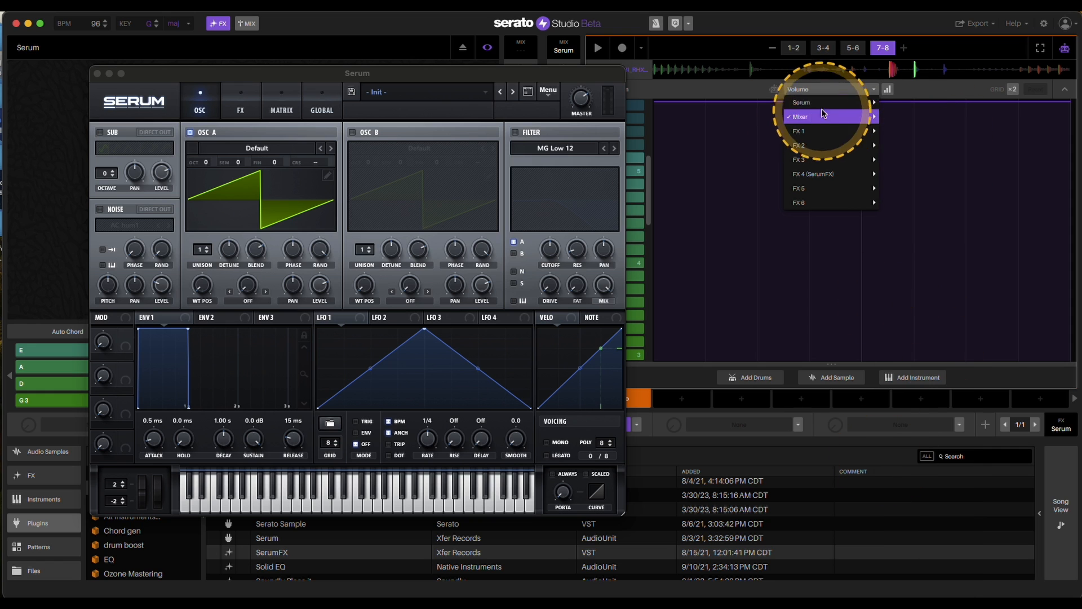
pyautogui.moveTo(800, 102)
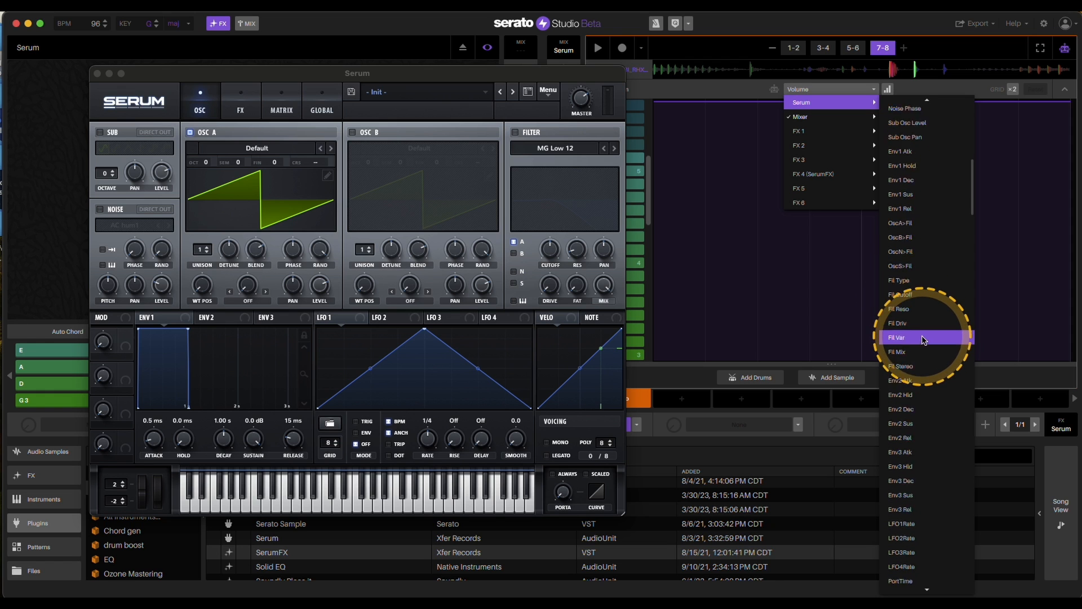
pyautogui.scroll(-3)
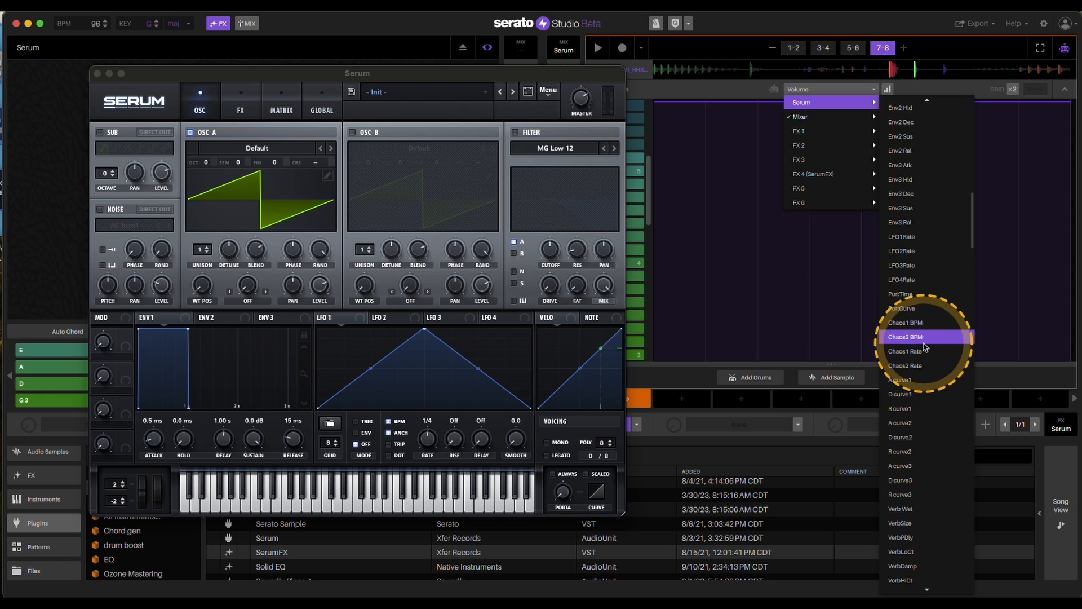
pyautogui.scroll(-3)
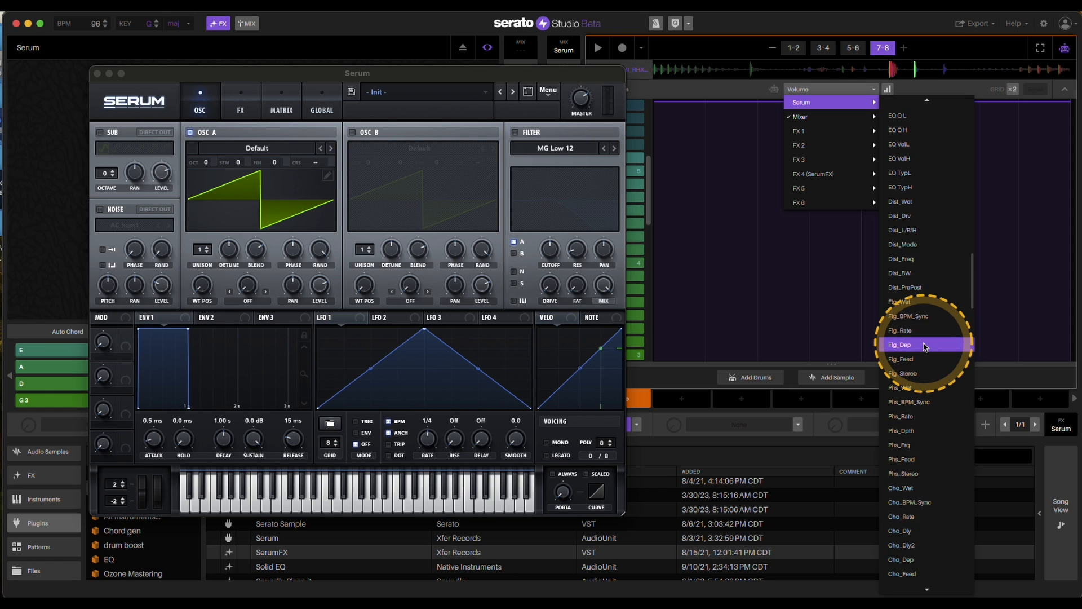
pyautogui.scroll(-3)
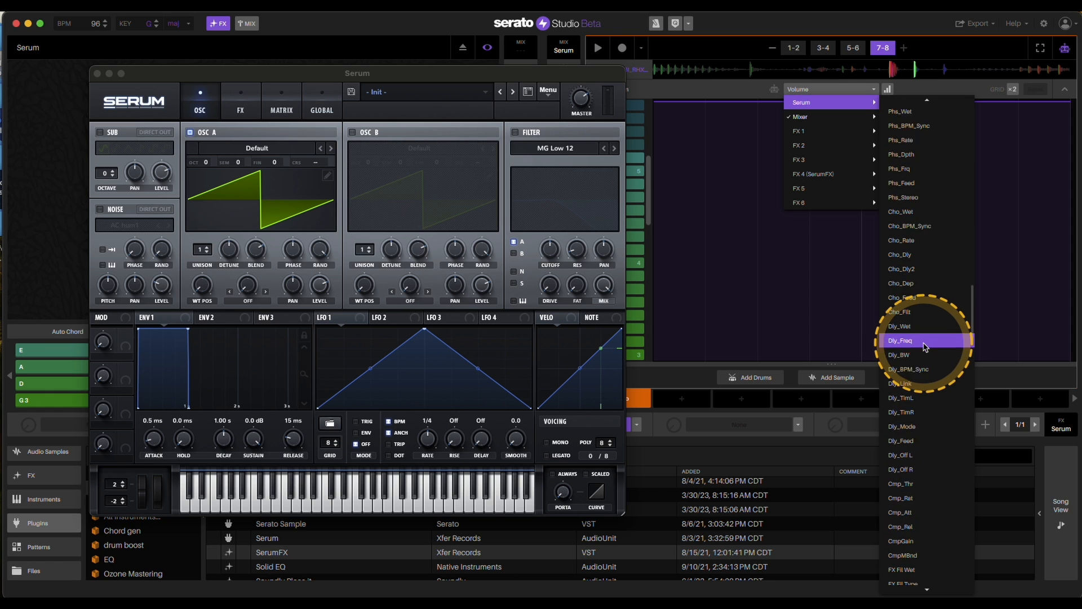
pyautogui.scroll(-3)
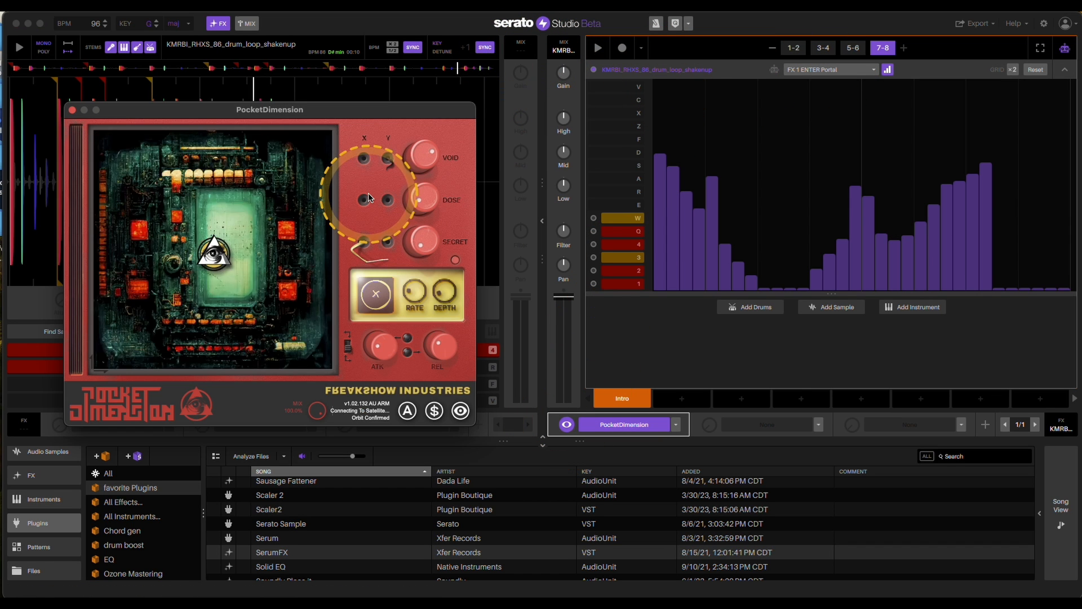
# Loop the scene's page 1-2 and set a PocketDimension Void automation bar to 0.74
pyautogui.click(793, 47)
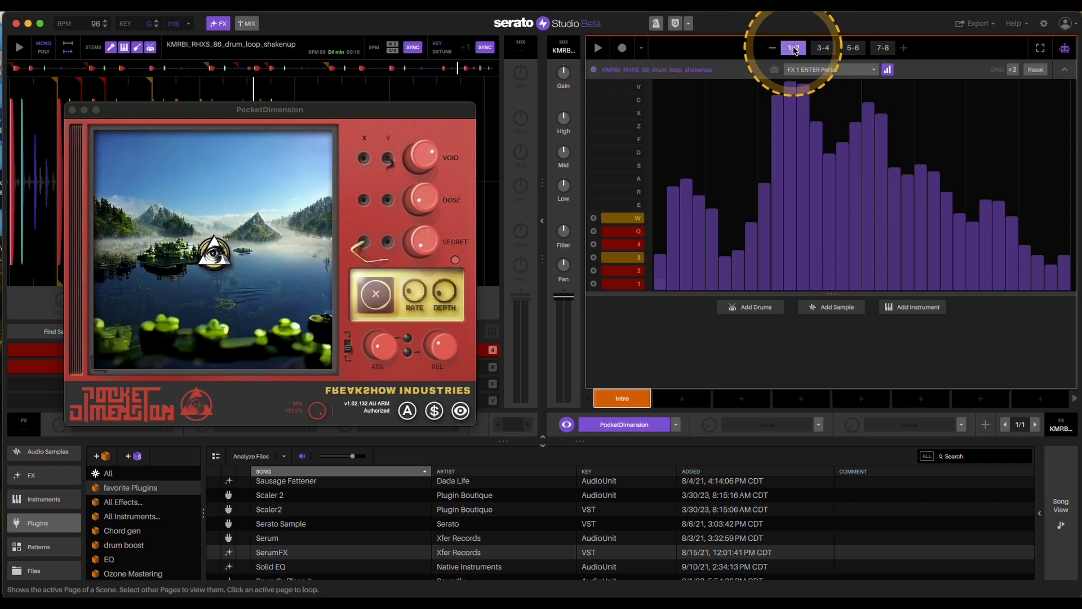
pyautogui.click(873, 69)
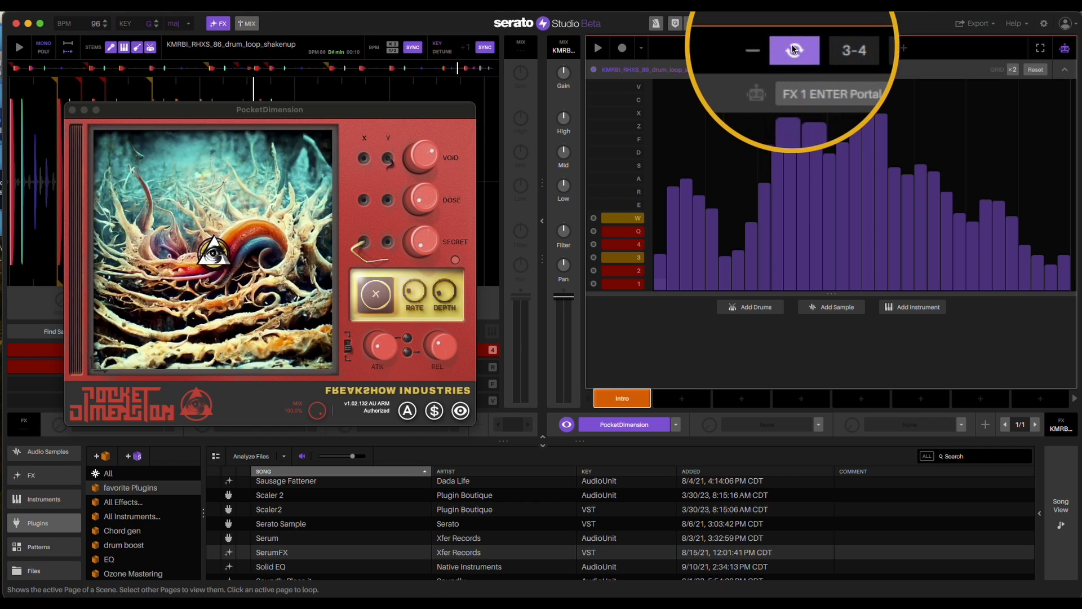
pyautogui.click(872, 68)
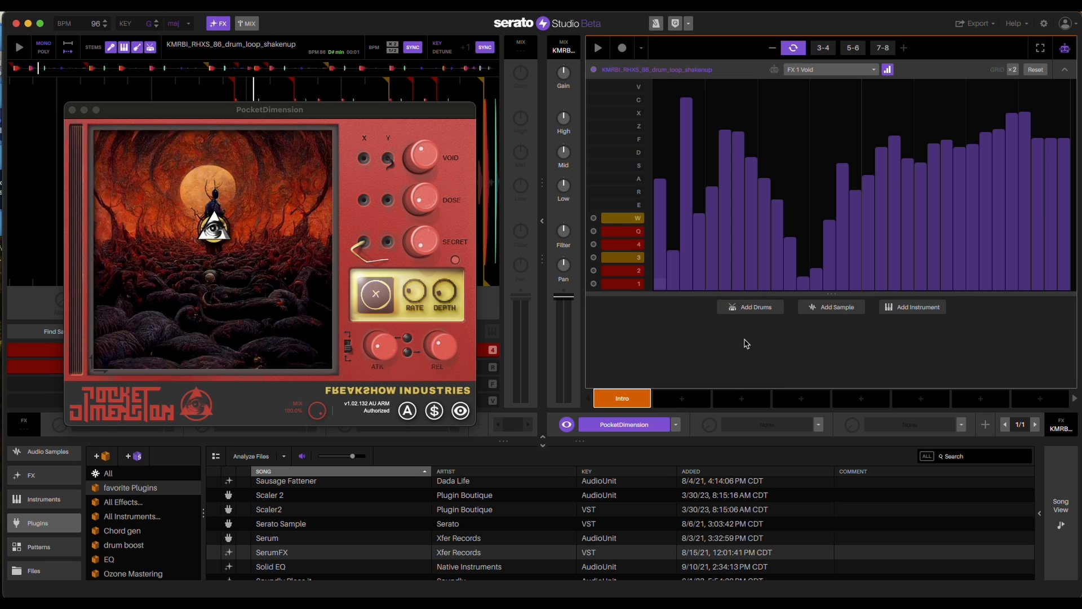
pyautogui.click(896, 257)
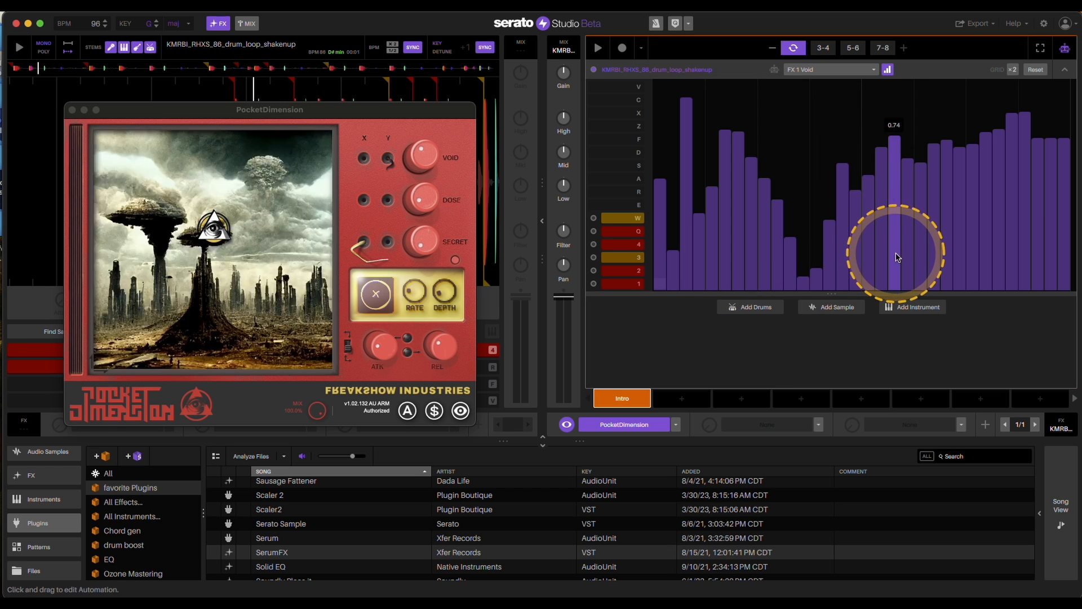